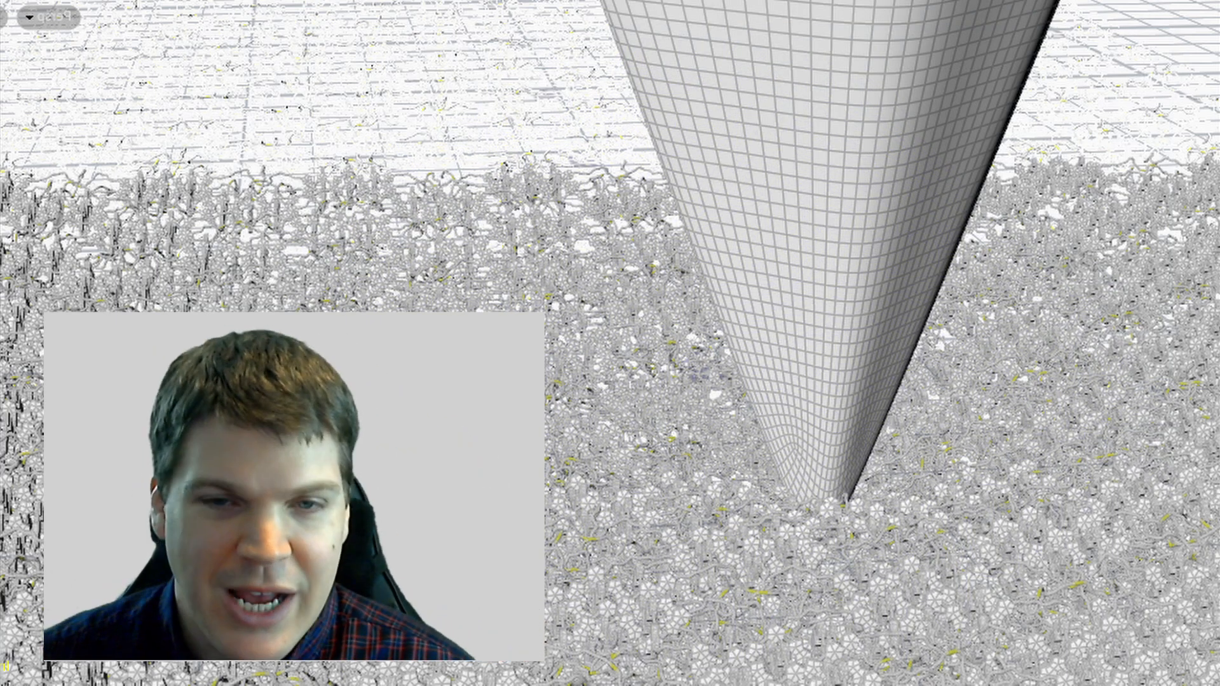
# Search CCDC Access Structures for entries authored by 'sauvage'
pyautogui.click(981, 418)
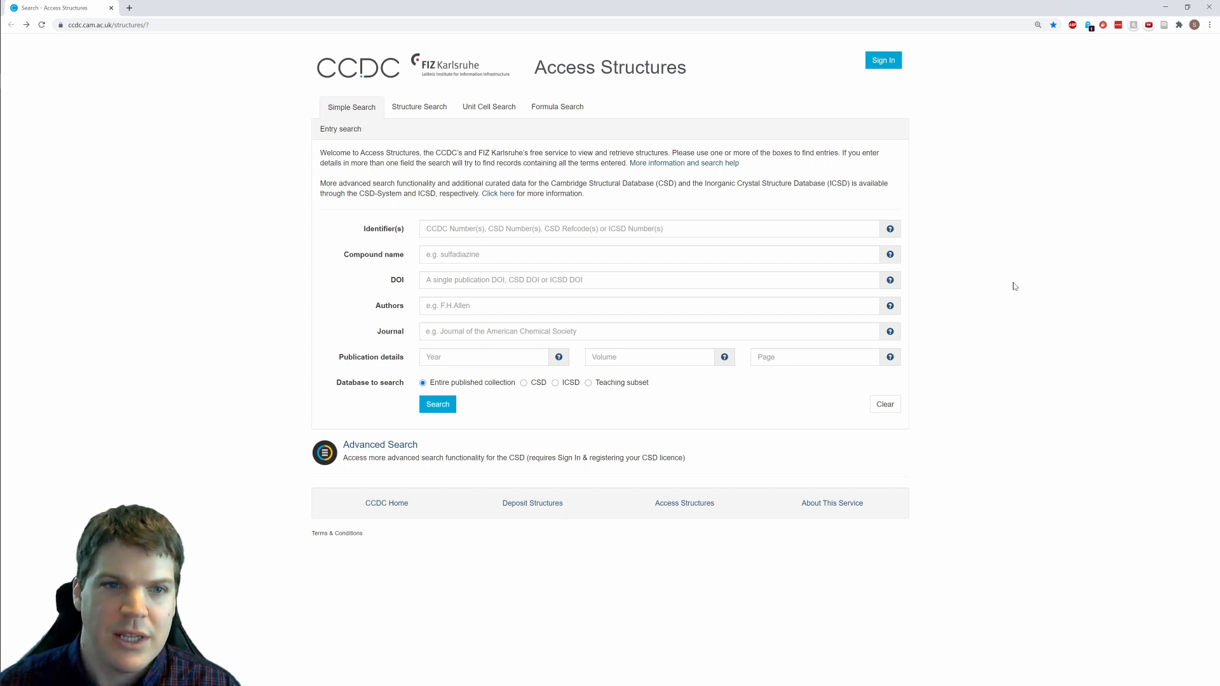
pyautogui.click(650, 305)
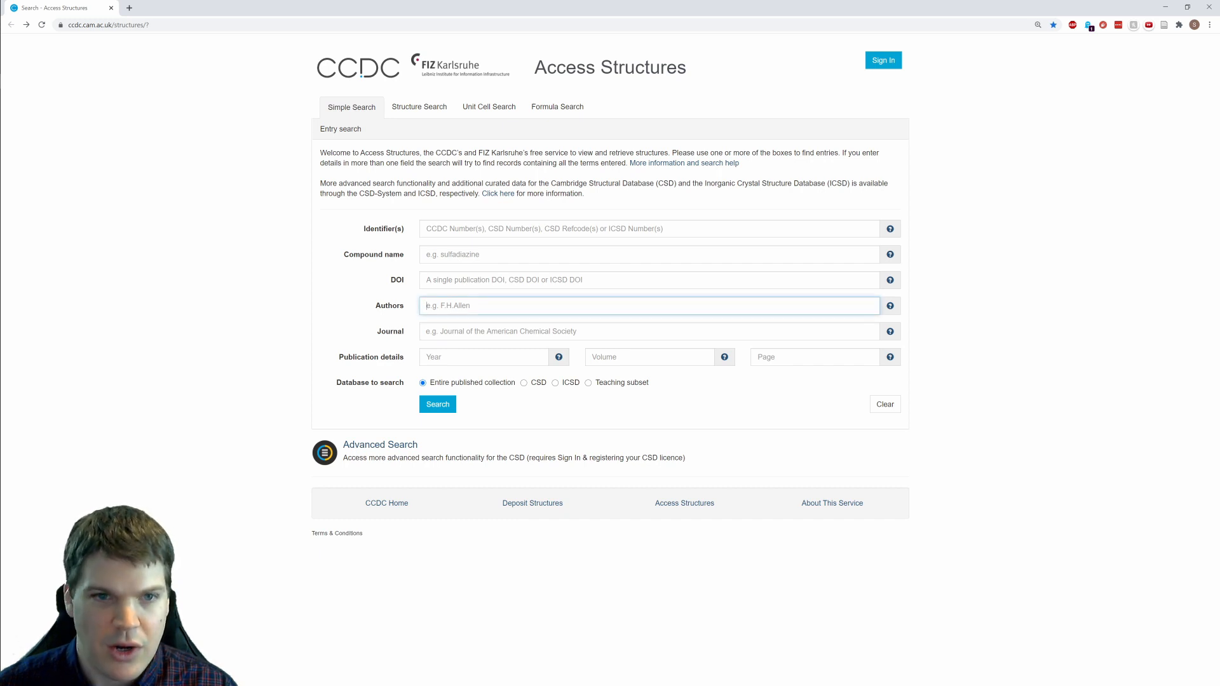
pyautogui.click(437, 404)
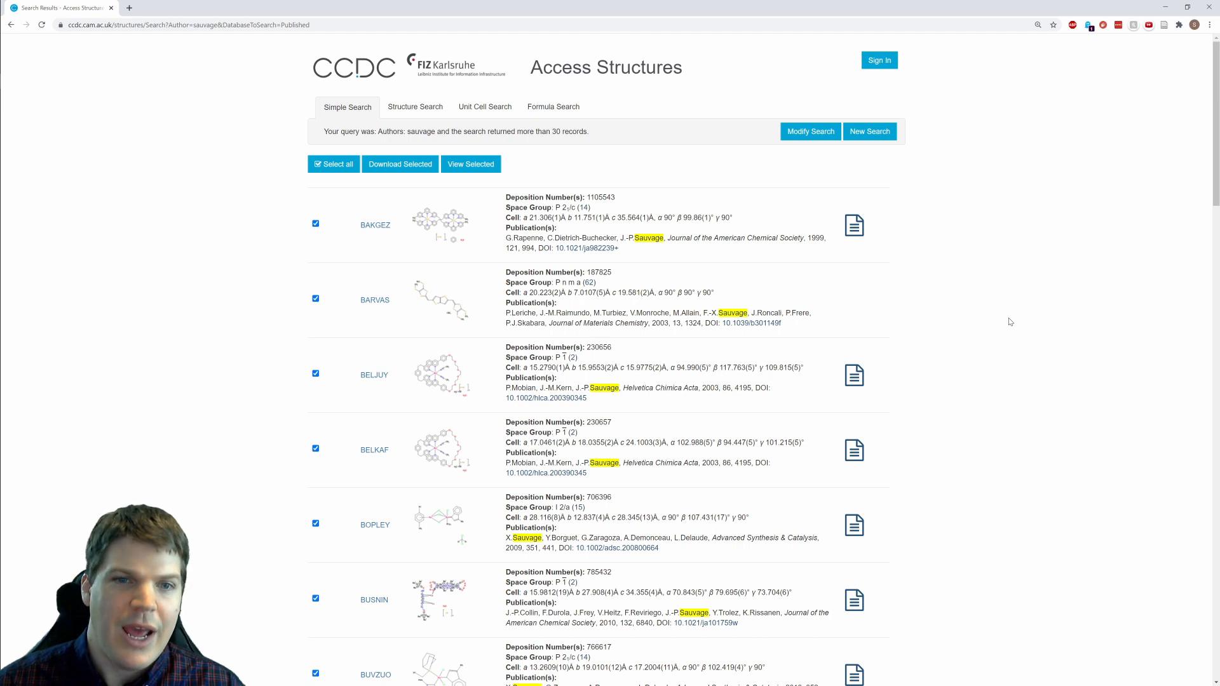
# Scroll the results and pick the POGXAK catenane entry to view its 3D model and diagram
pyautogui.scroll(-3)
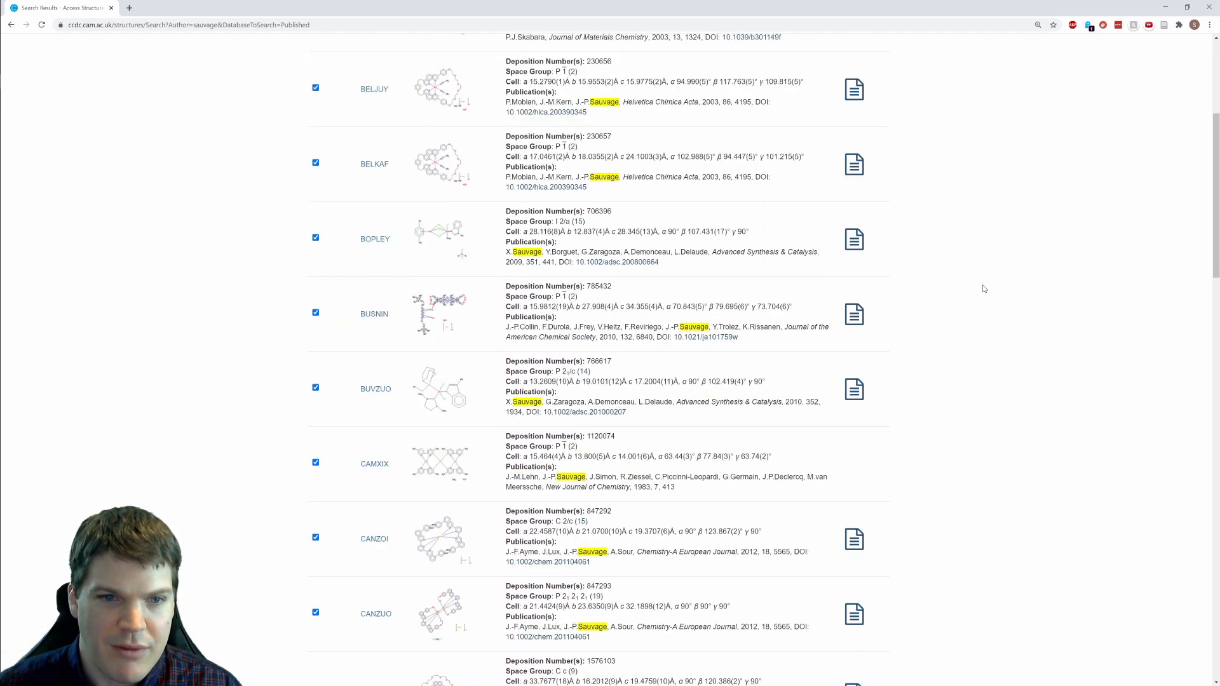
pyautogui.scroll(-3)
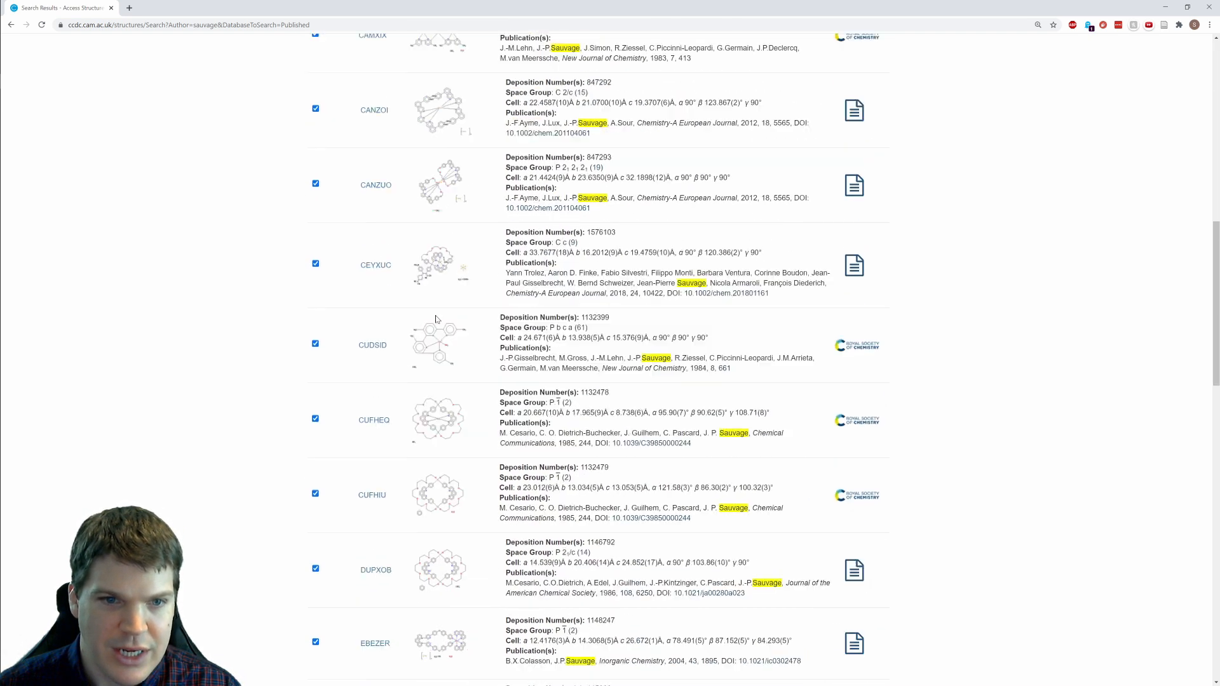
pyautogui.scroll(-3)
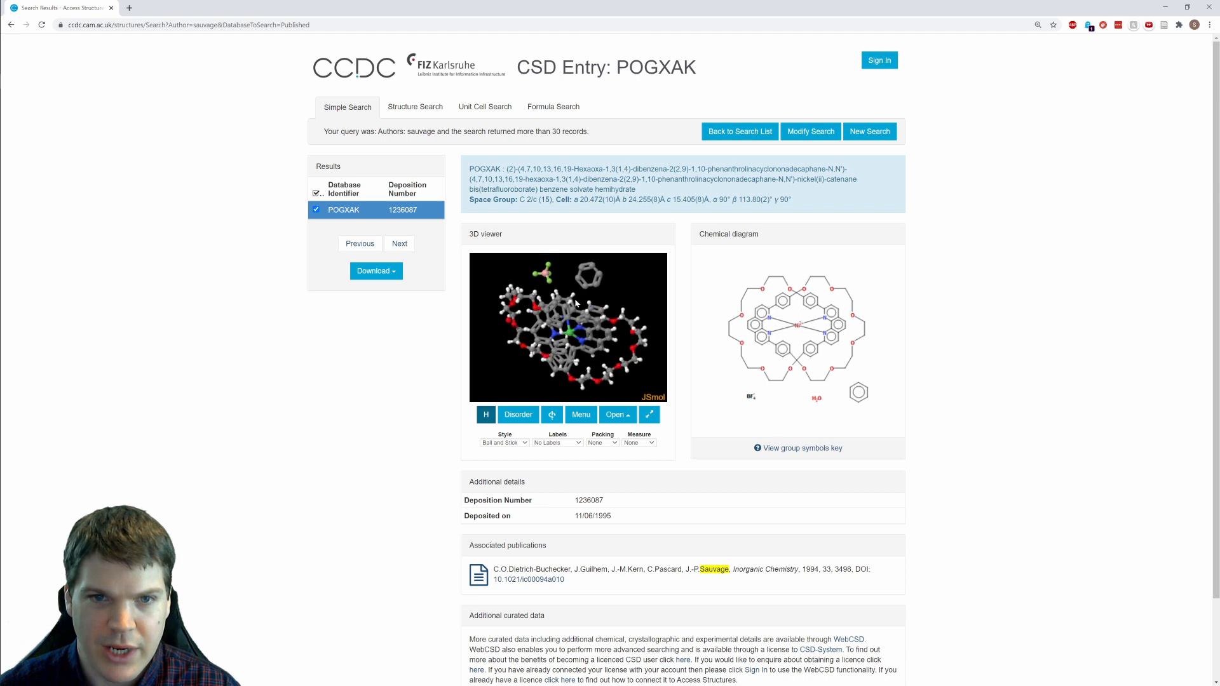
pyautogui.moveTo(575, 304); pyautogui.dragTo(579, 334)
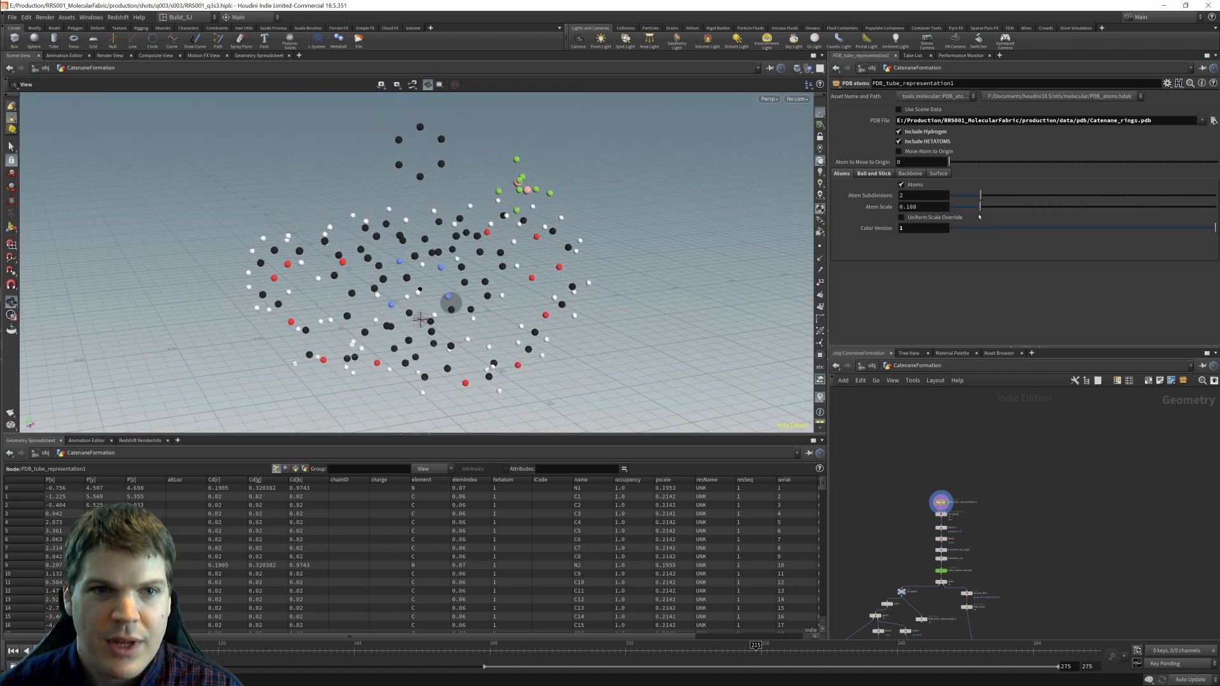
# Adjust the second ring's transform and scrub the timeline so it threads through the first ring
pyautogui.moveTo(984, 206); pyautogui.dragTo(1026, 206)
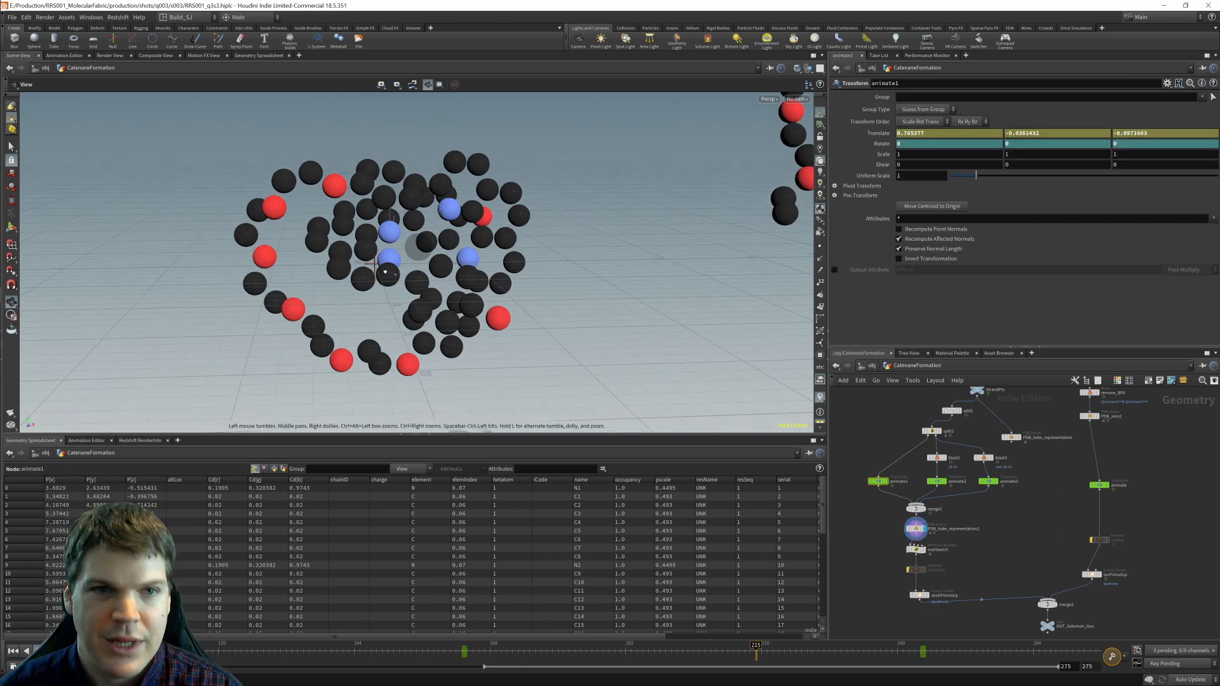
pyautogui.moveTo(382, 265); pyautogui.dragTo(370, 292)
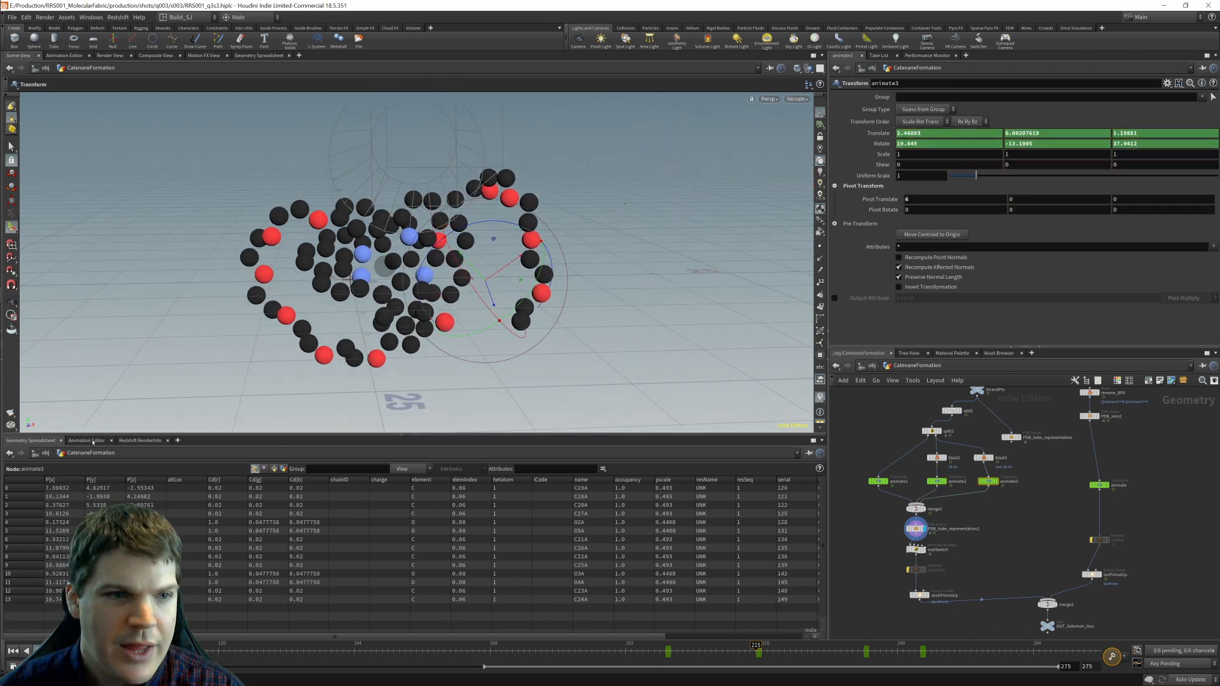
# Switch the bottom pane to the Animation Editor showing the catenane's channels
pyautogui.click(86, 440)
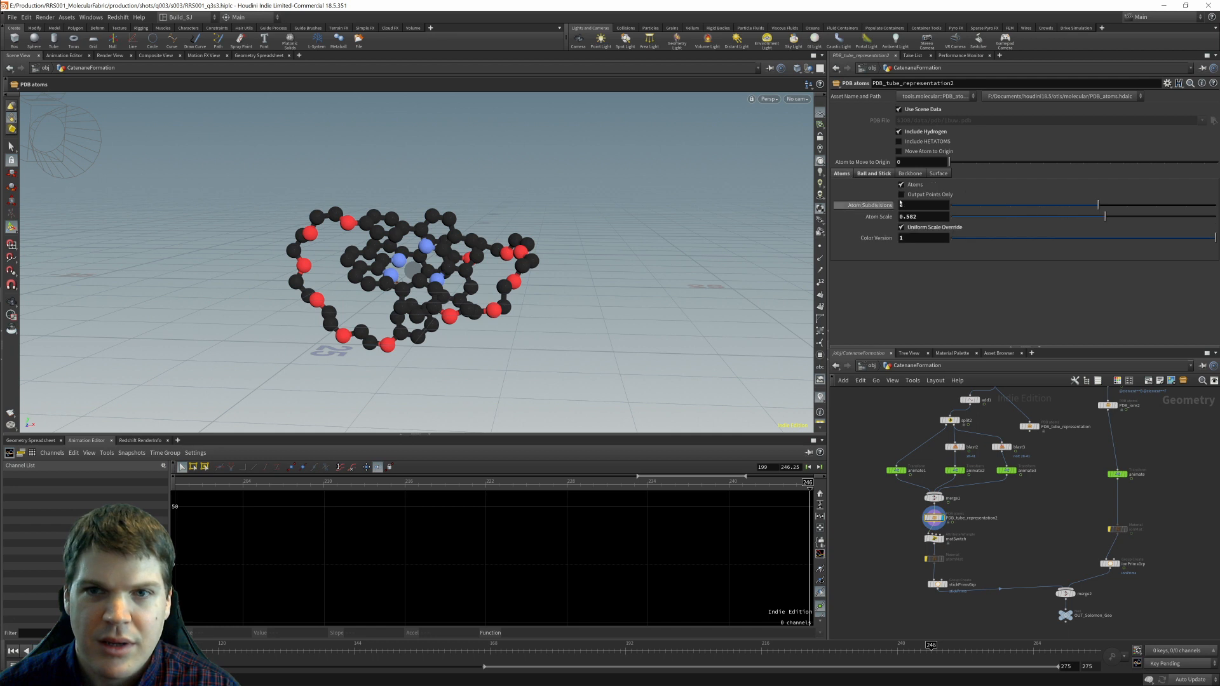
pyautogui.click(922, 216)
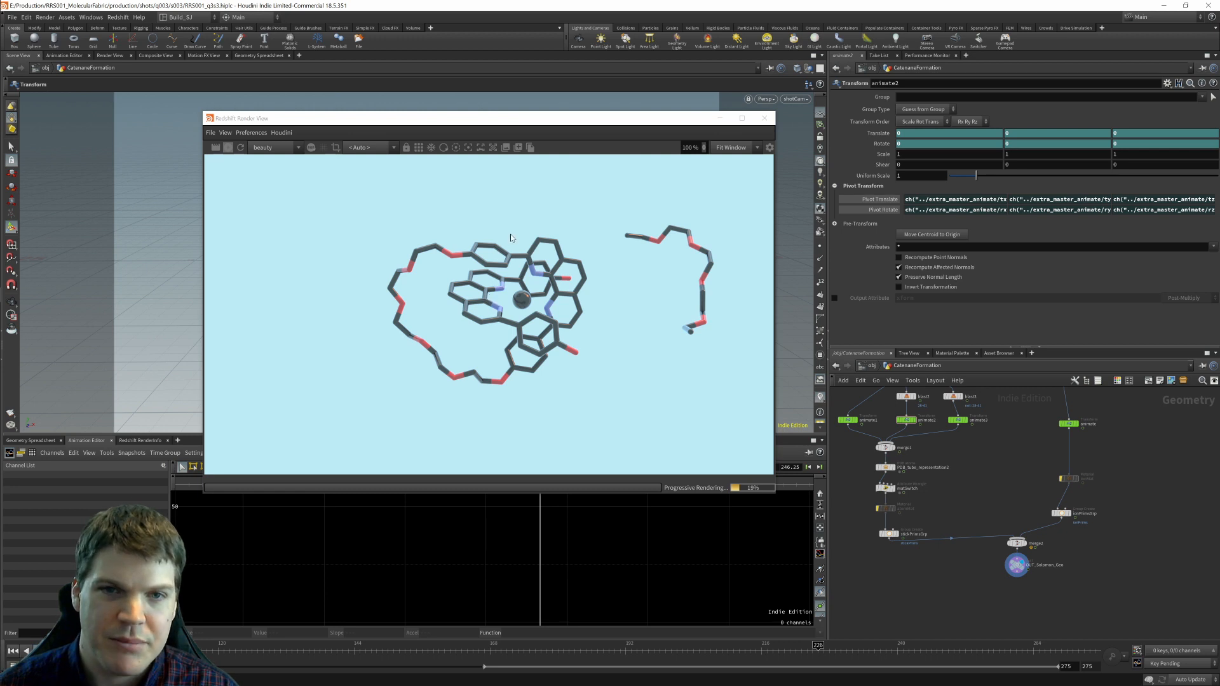
pyautogui.moveTo(578, 307)
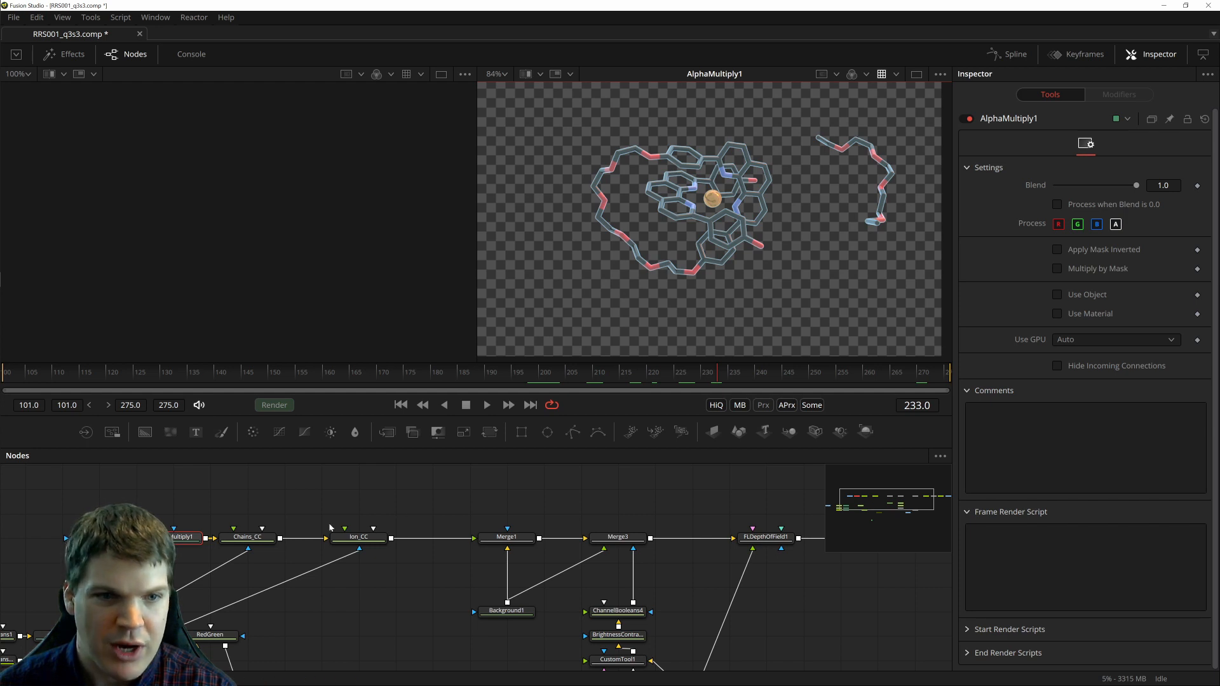
# View the Ion_CC colour correction result and the merge node that follows it
pyautogui.click(357, 536)
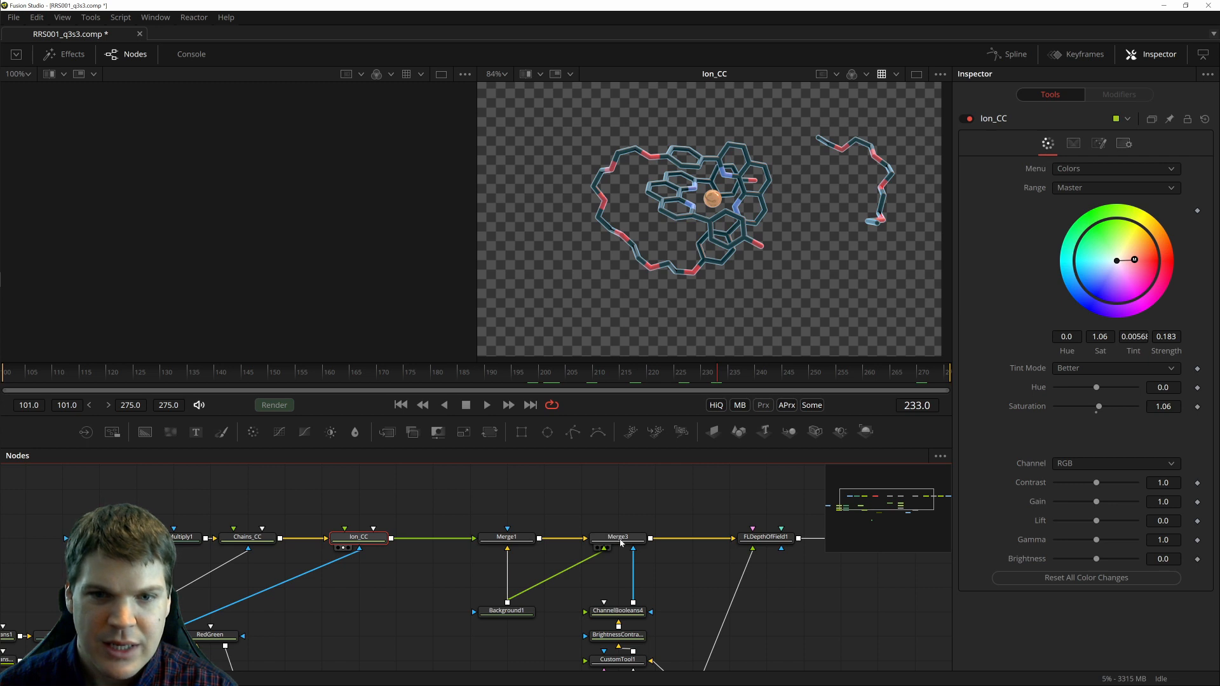
pyautogui.click(618, 536)
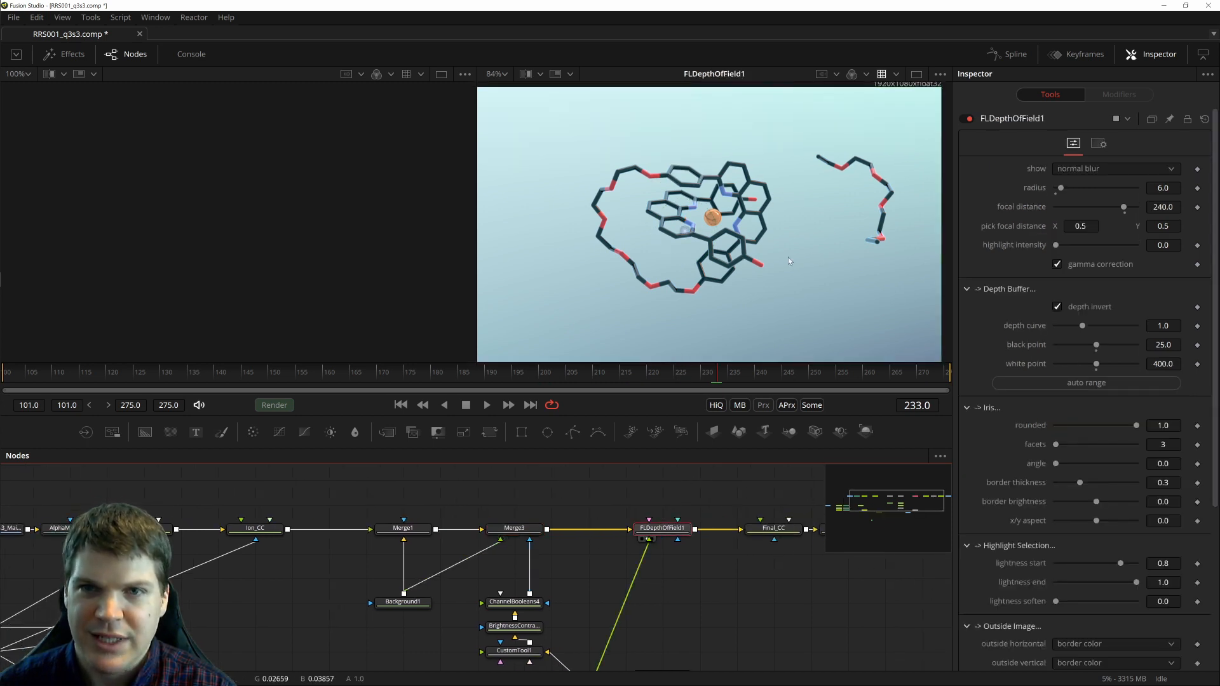
pyautogui.moveTo(797, 234)
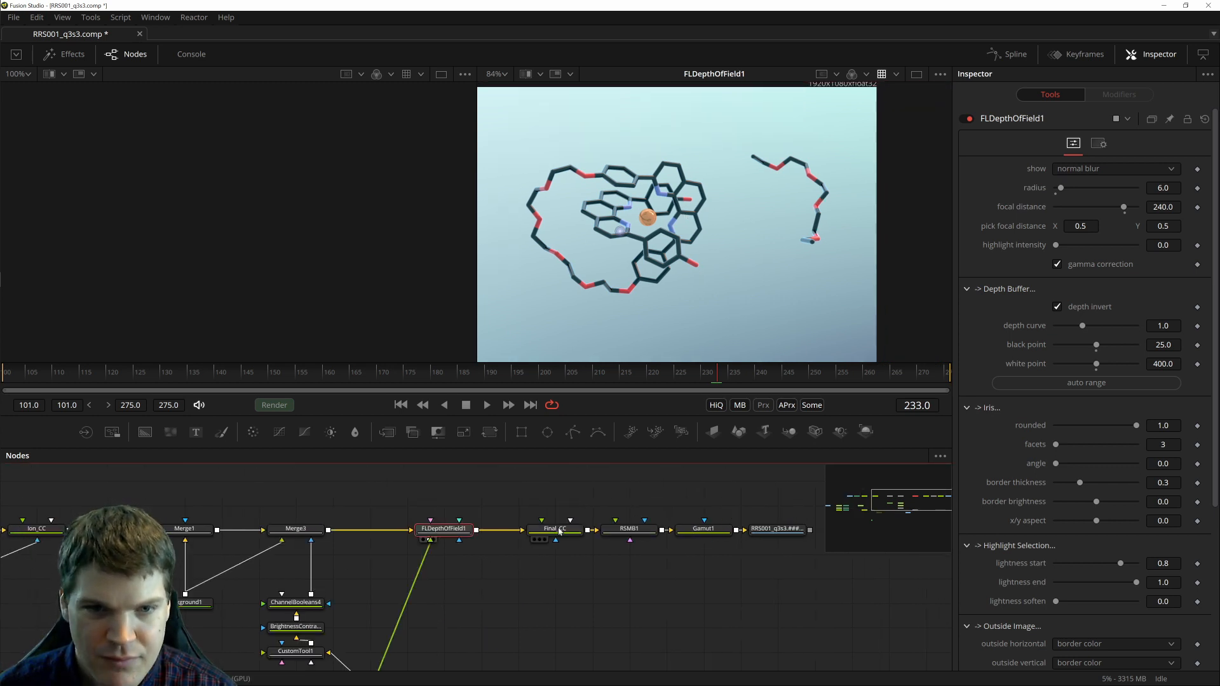
# Load the RSMB1 motion blur node into the viewer to preview the composite at 1920×1080
pyautogui.click(629, 529)
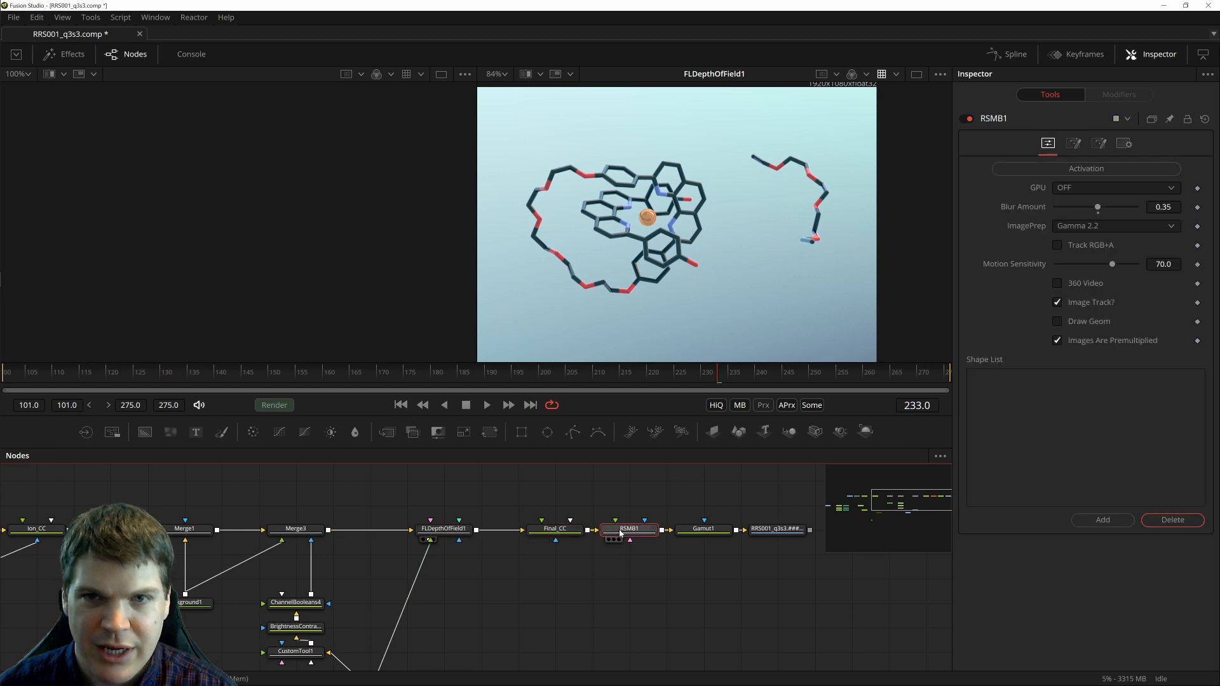
pyautogui.click(629, 529)
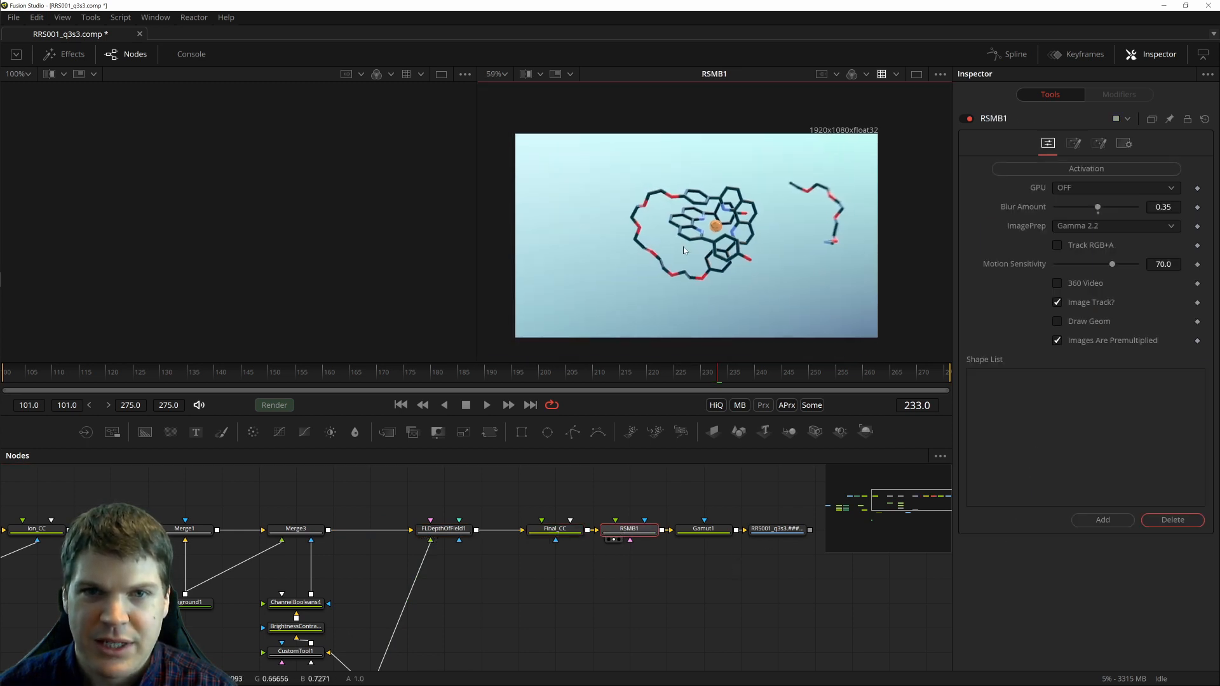
pyautogui.moveTo(628, 509)
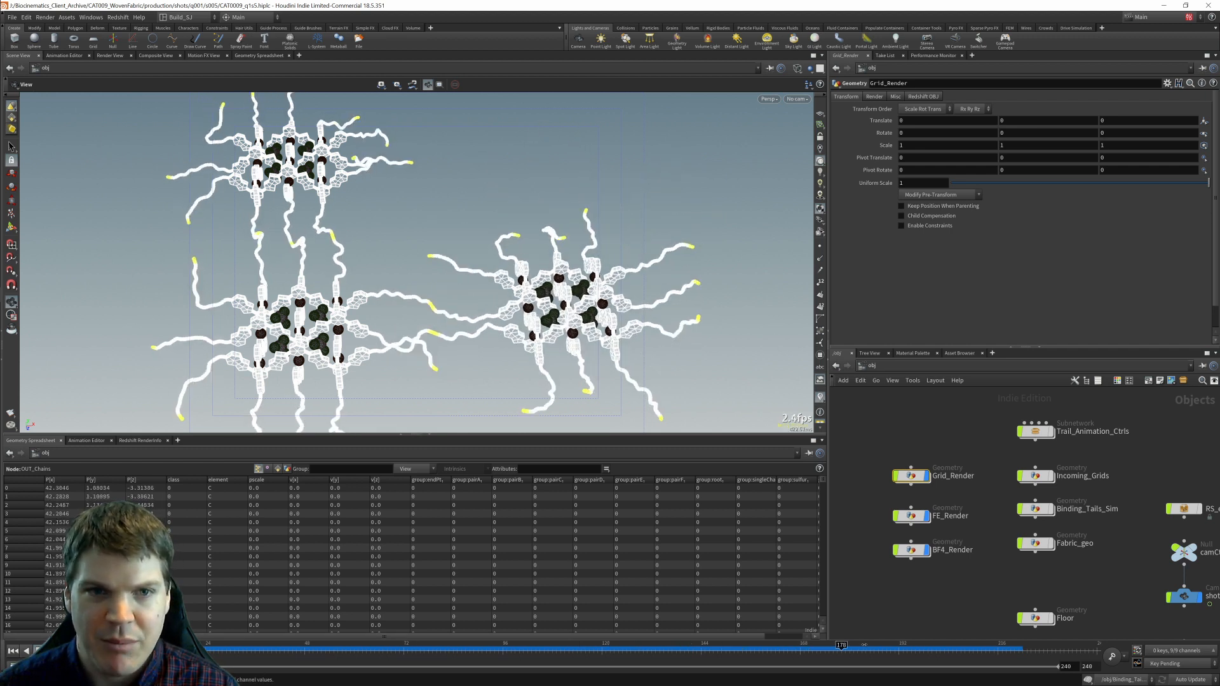
# Pan the /obj scene to show Grid_Render's grid units with their white tails
pyautogui.moveTo(841, 645); pyautogui.dragTo(778, 644)
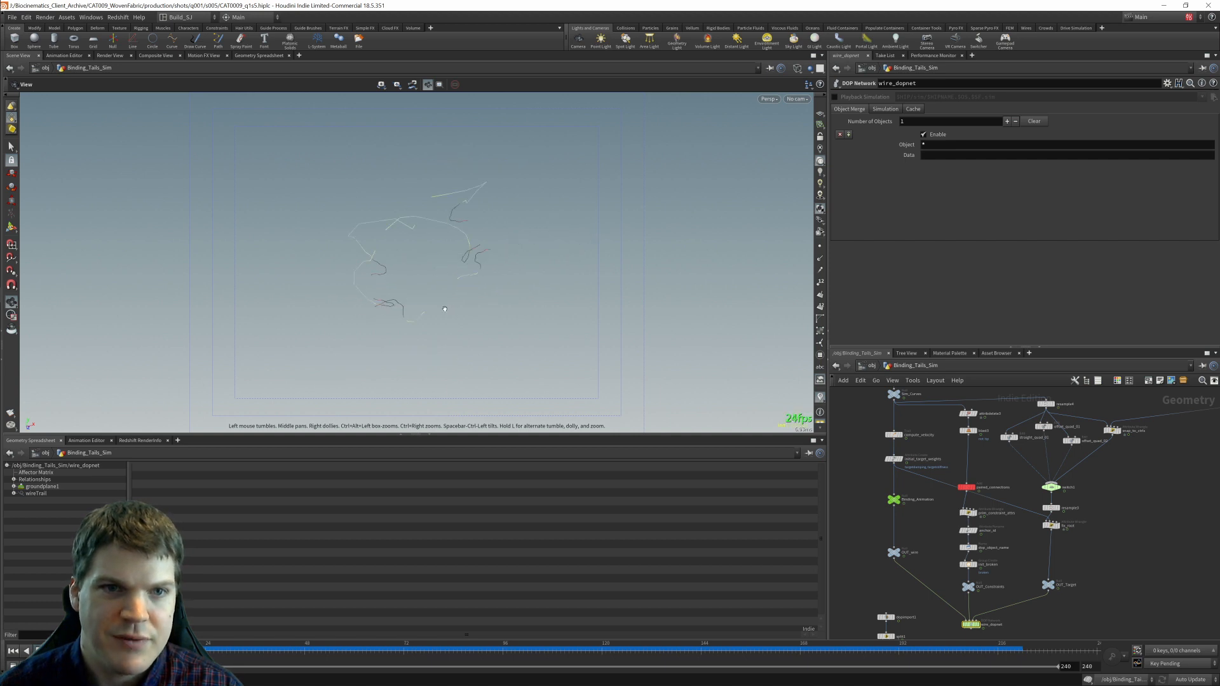
# Dive into Binding_Tails_Sim to reach its wire_dopnet DOP network
pyautogui.click(330, 650)
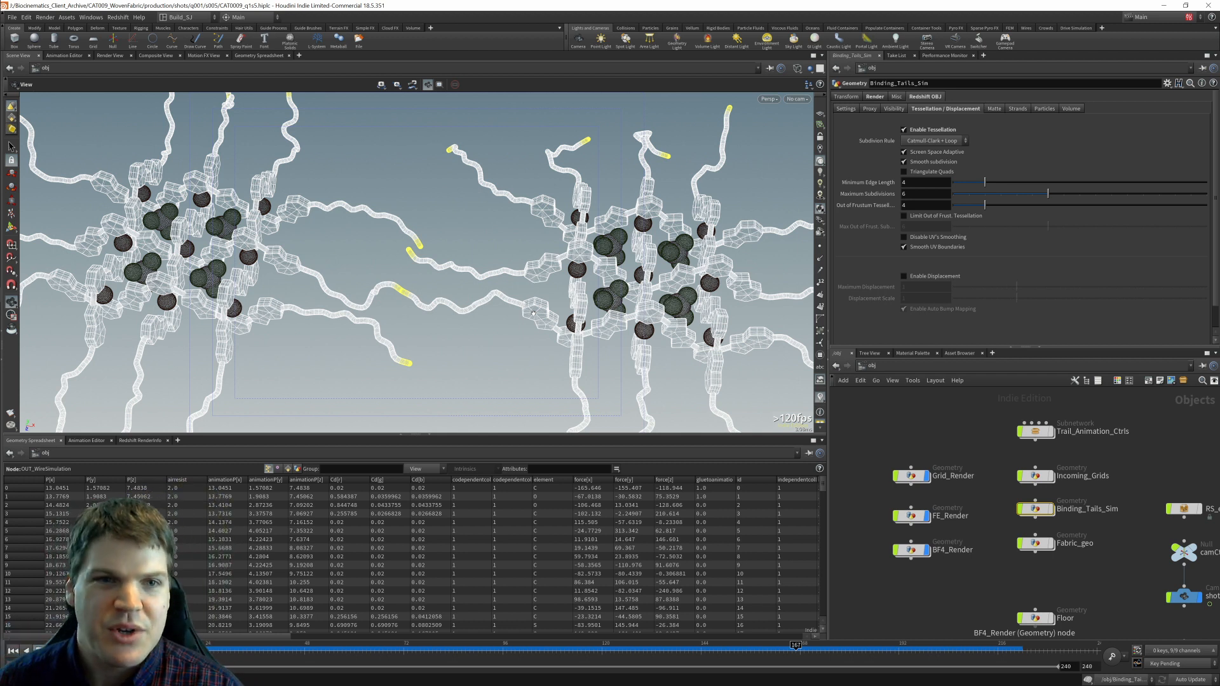
pyautogui.moveTo(404, 266)
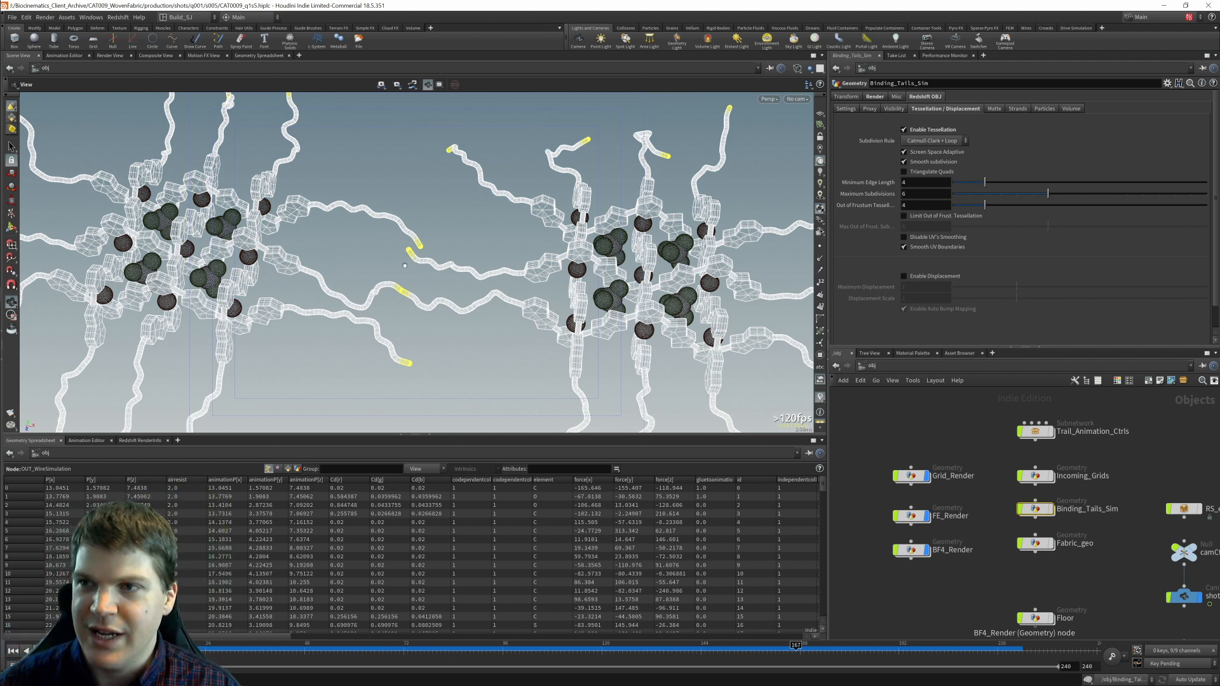